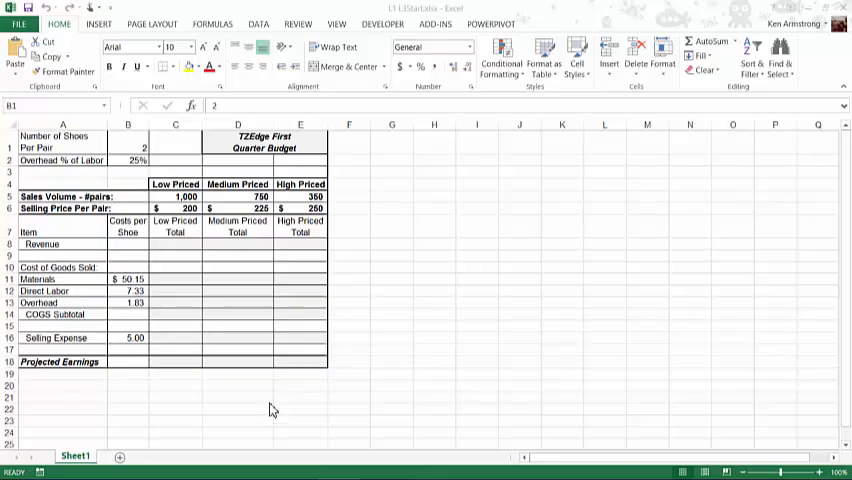
mouse_move(247, 337)
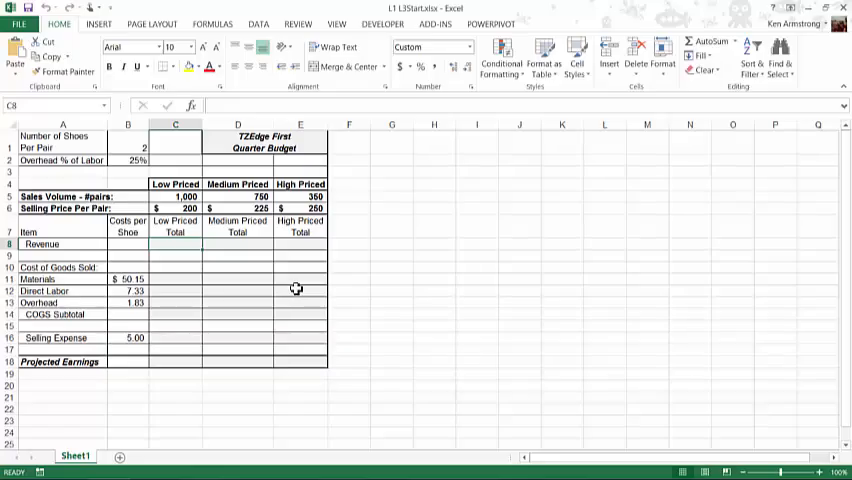
Step: Enter =C5*C6 in C8 so Low Priced revenue shows $200,000
left_click(175, 184)
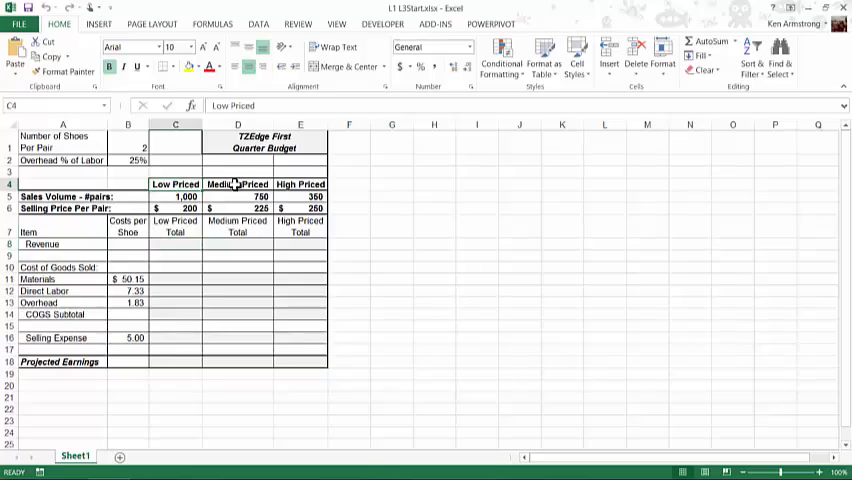
left_click(300, 183)
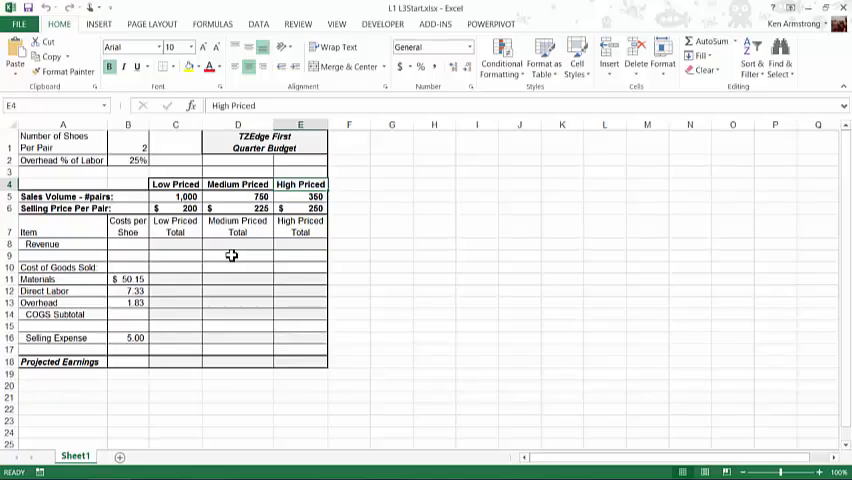
mouse_move(226, 256)
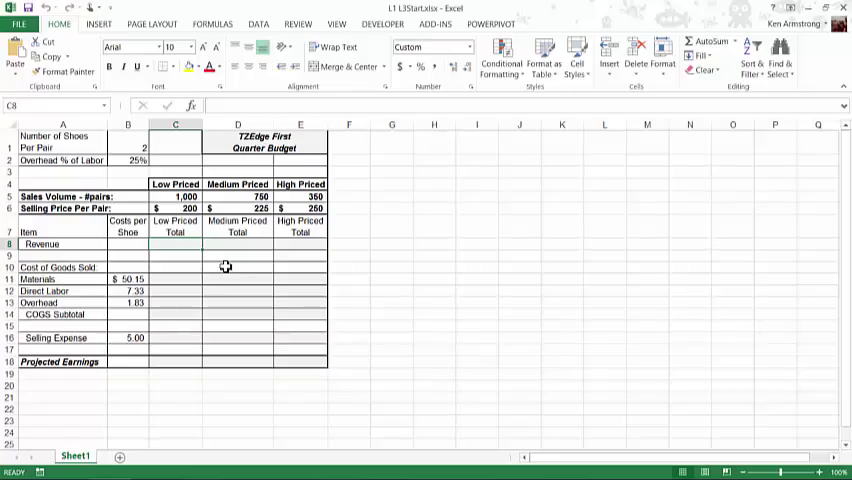
left_click(176, 196)
type("=")
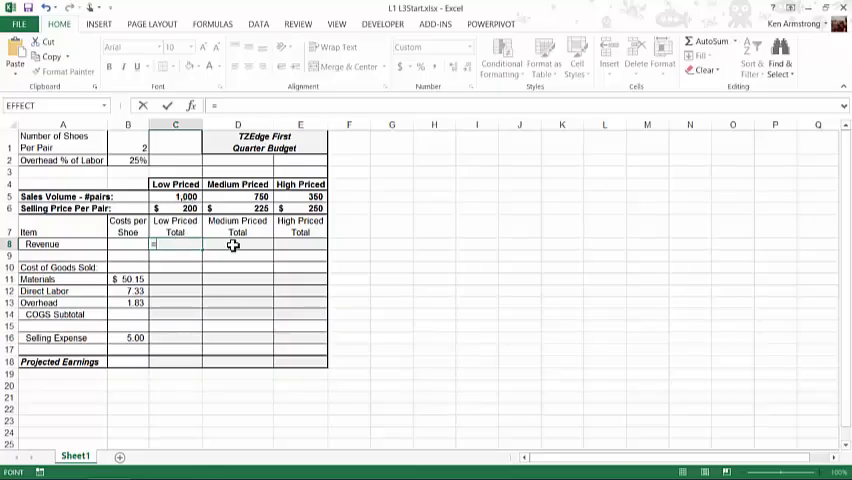
left_click(175, 196)
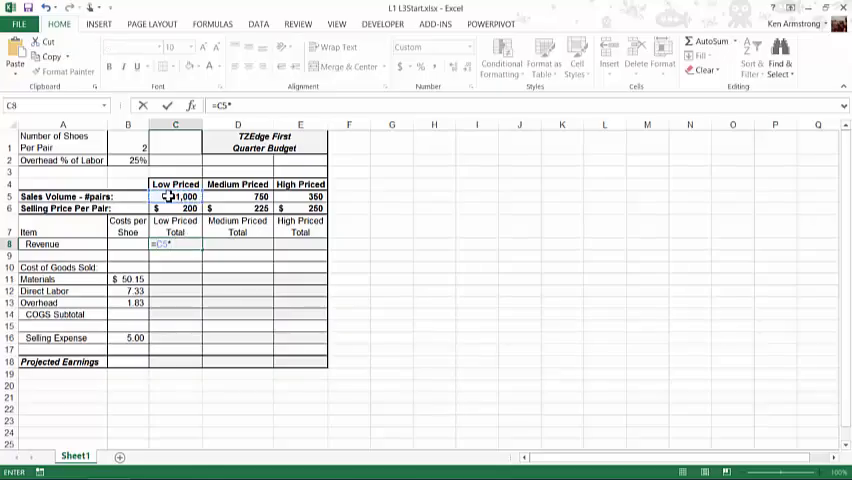
left_click(175, 207)
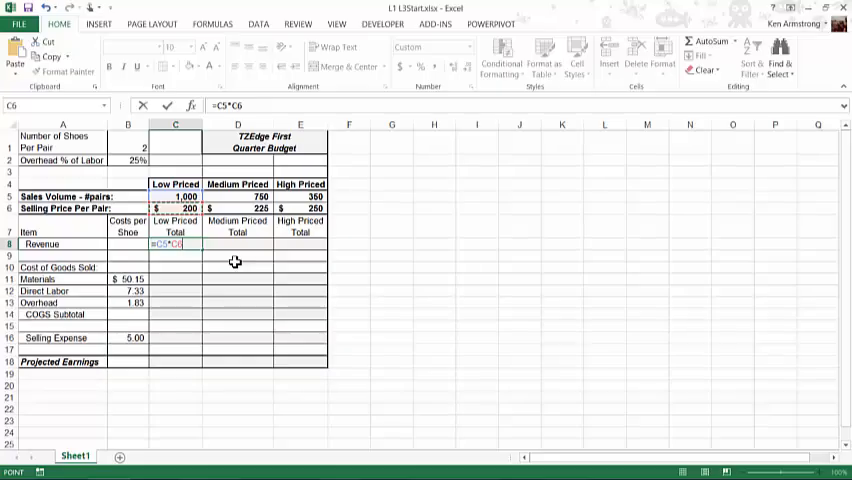
key("Enter")
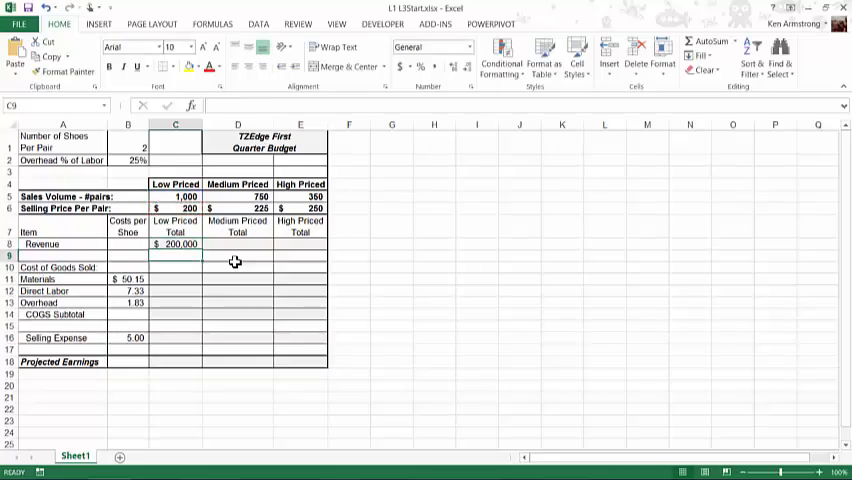
left_click(178, 244)
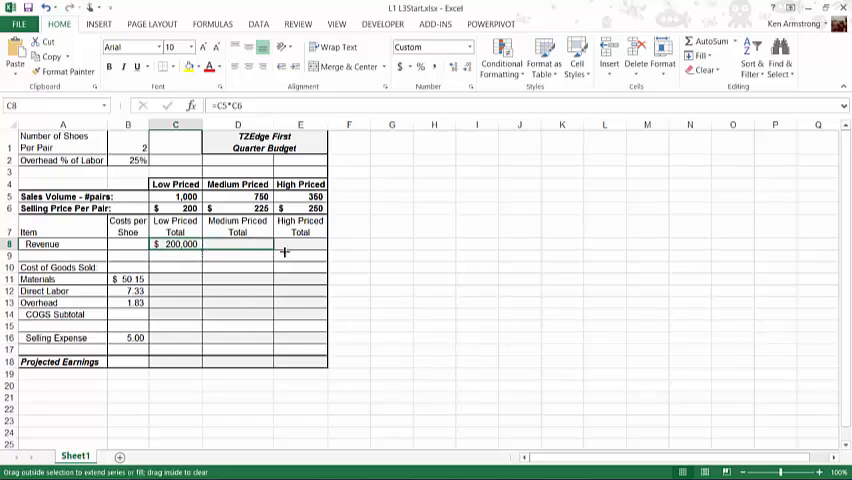
Step: Fill the C8 revenue formula across to E8, showing $168,750 and $87,500
left_click_drag(175, 244, 300, 244)
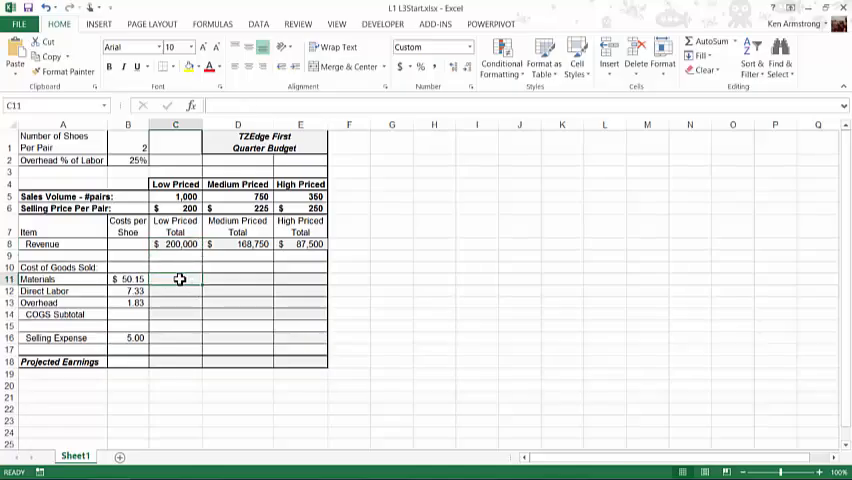
mouse_move(168, 279)
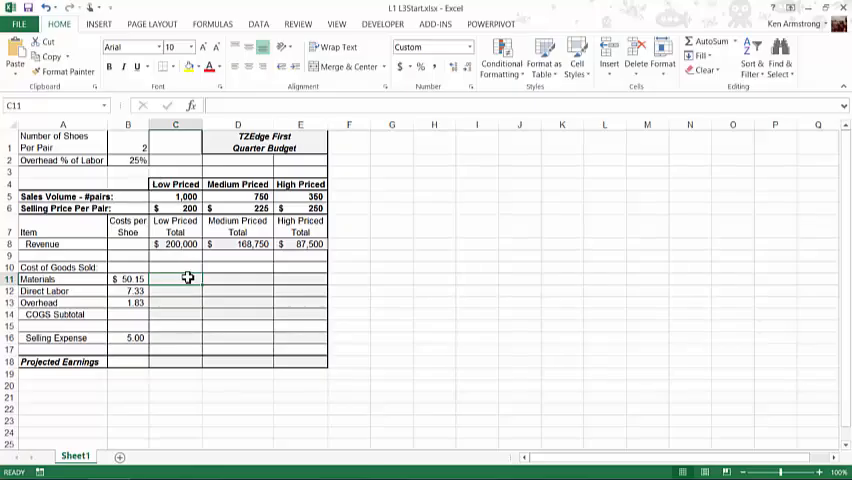
mouse_move(172, 279)
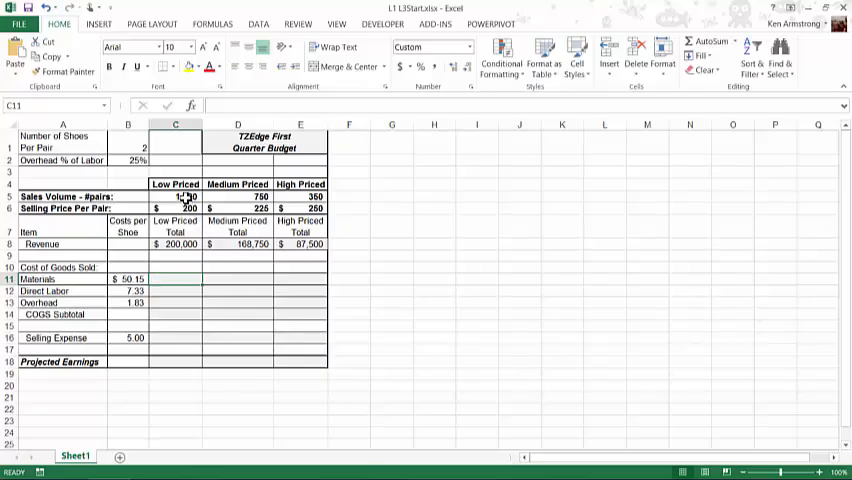
Step: Enter =B1*C5*B11 in C11 for Low Priced materials cost of 100,300
left_click(128, 147)
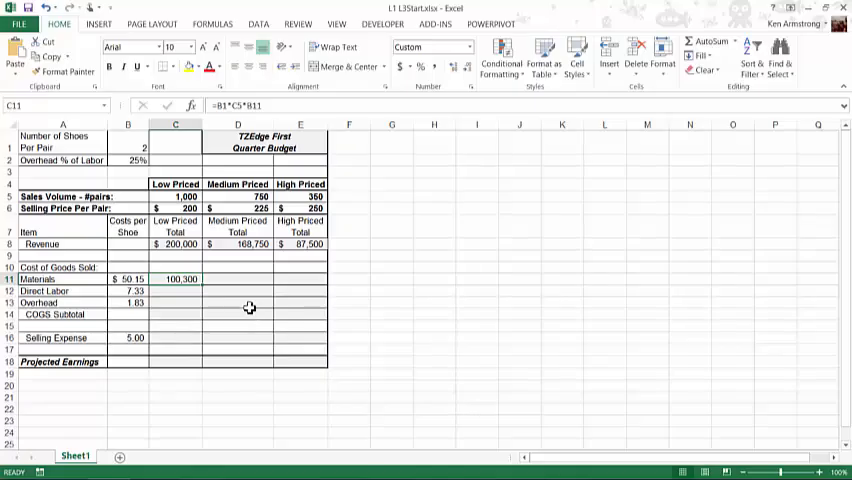
mouse_move(162, 278)
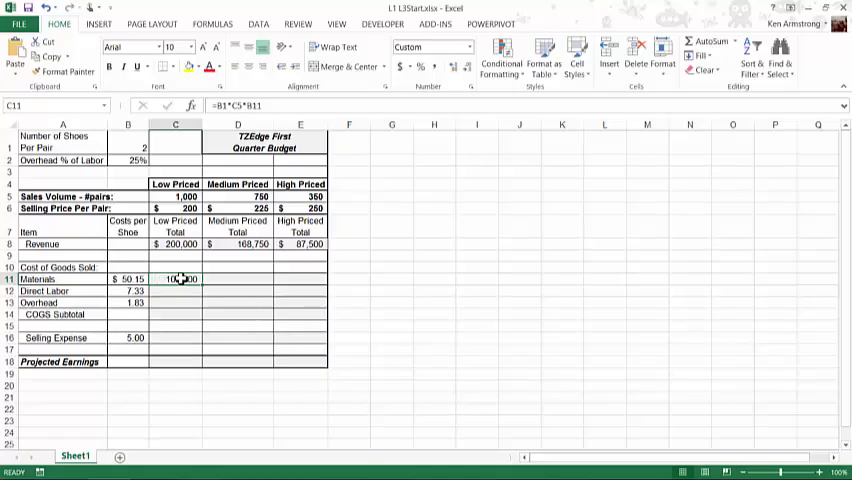
Step: Inspect the C11 and D11 materials formulas, where D11 shifted to =C1*D5*C11
double_click(175, 278)
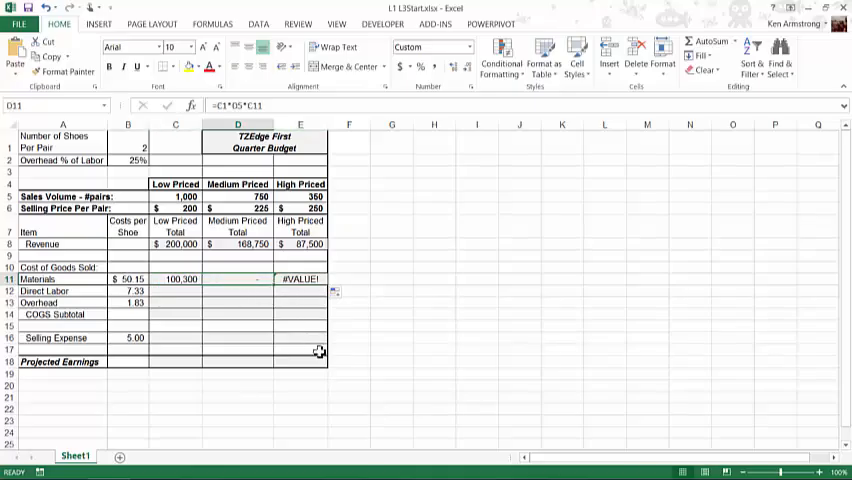
double_click(230, 278)
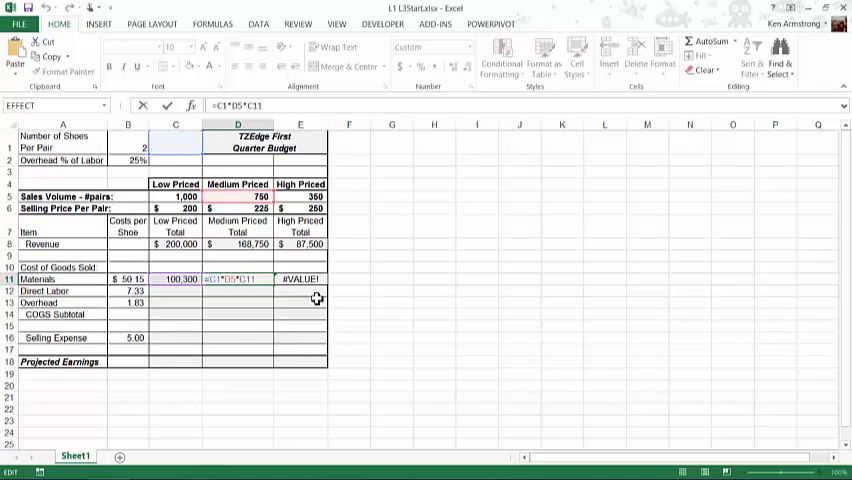
mouse_move(311, 296)
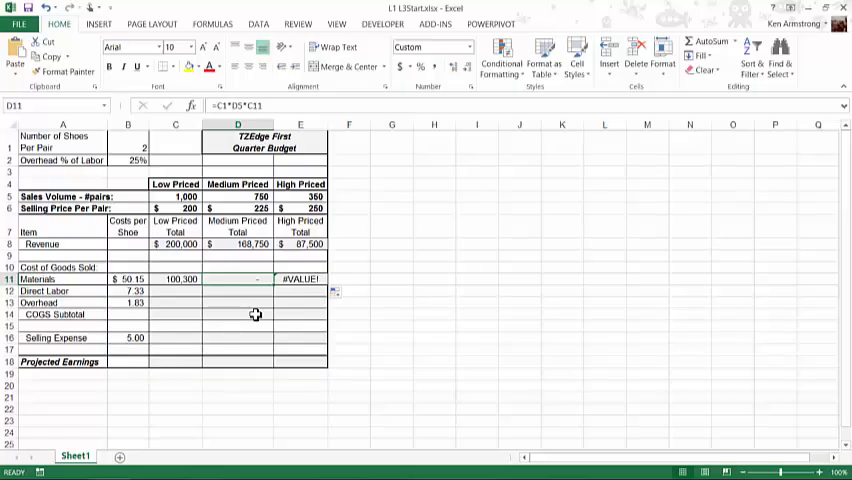
Step: Return to C11 and open its materials formula for editing
left_click(175, 278)
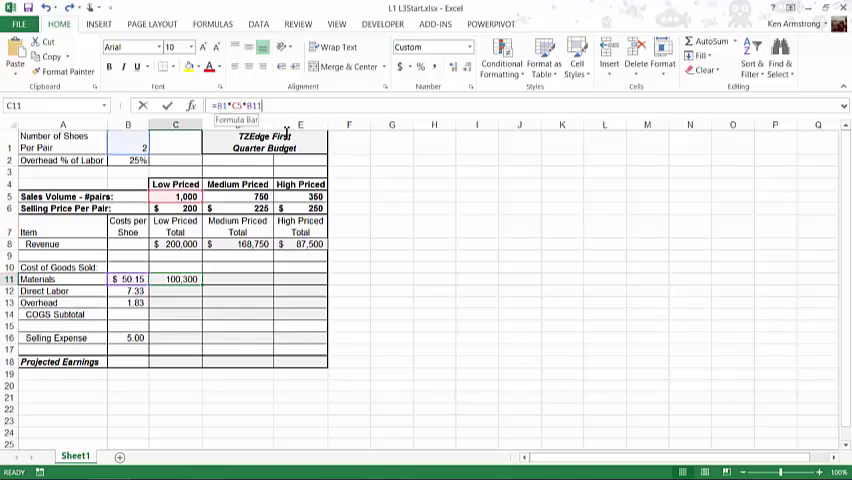
double_click(175, 278)
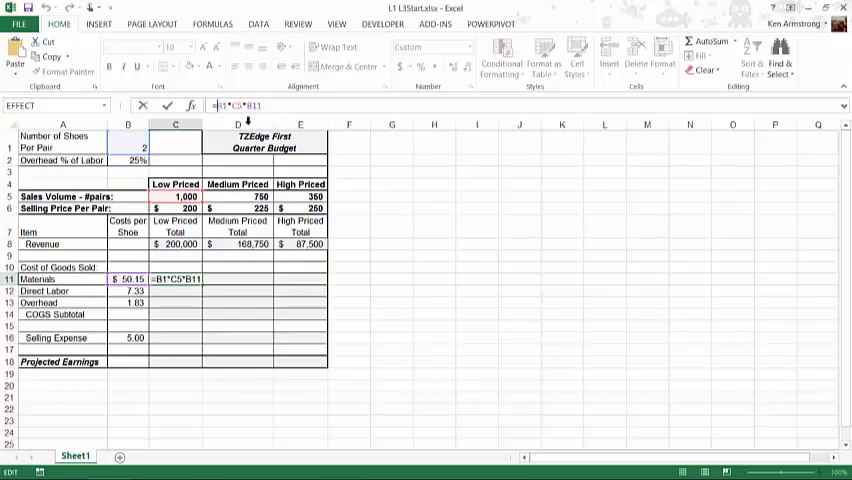
mouse_move(298, 148)
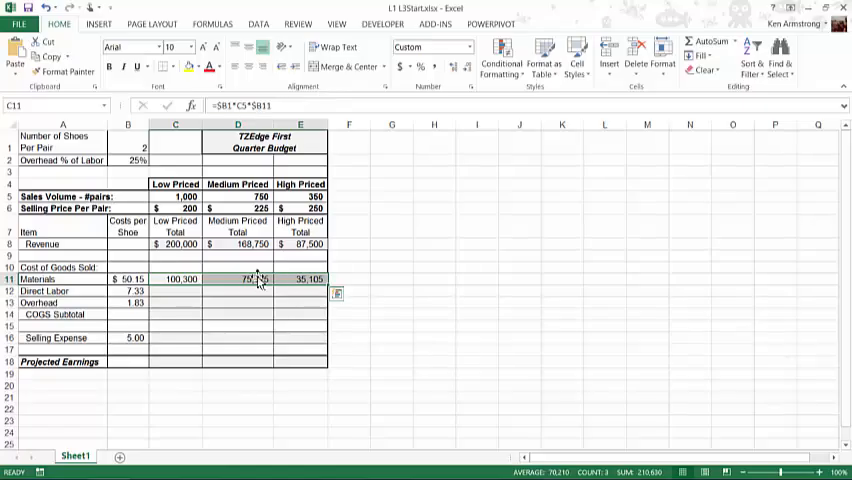
double_click(237, 278)
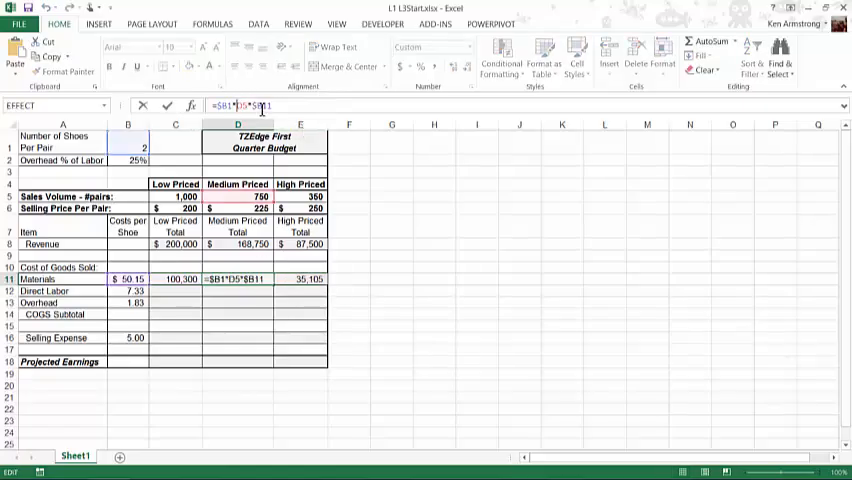
key("Enter")
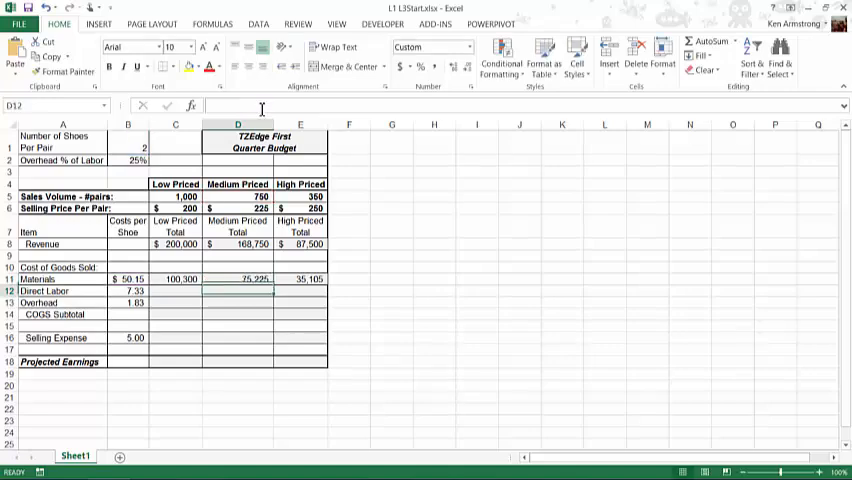
left_click(300, 278)
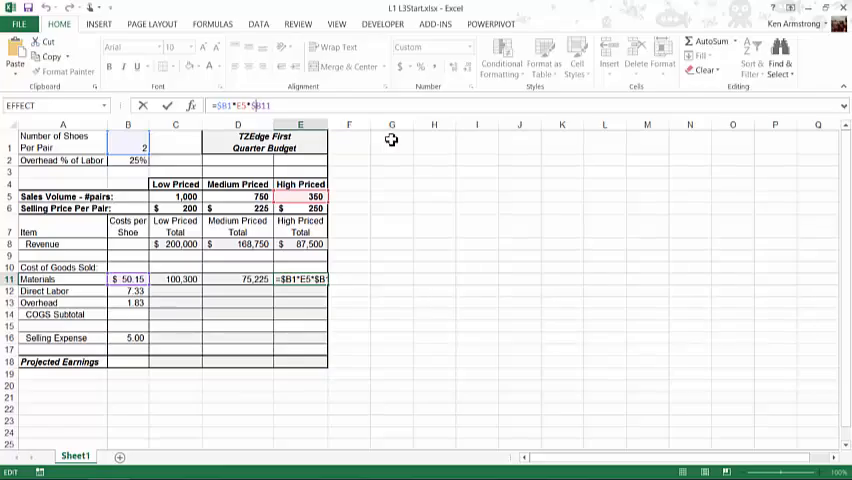
key("Enter")
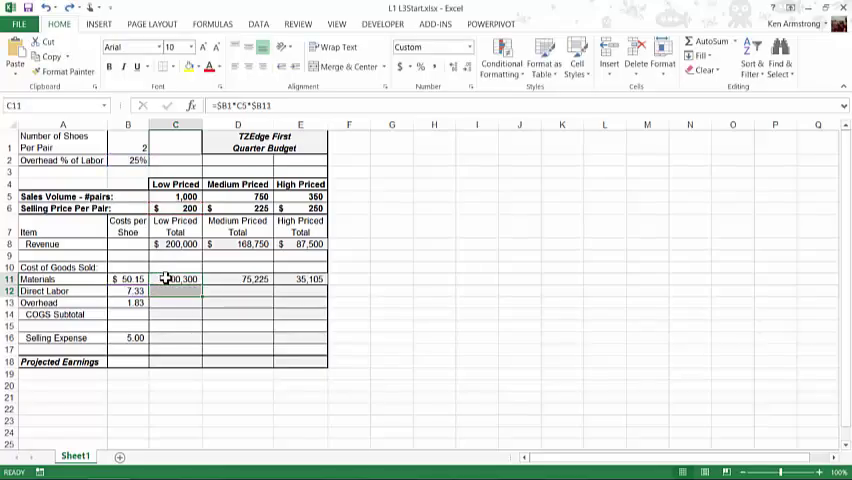
Step: Change C11 to =$B$1*C$5*$B11 and copy it across, giving 100,300, 75,225 and 35,105
double_click(176, 278)
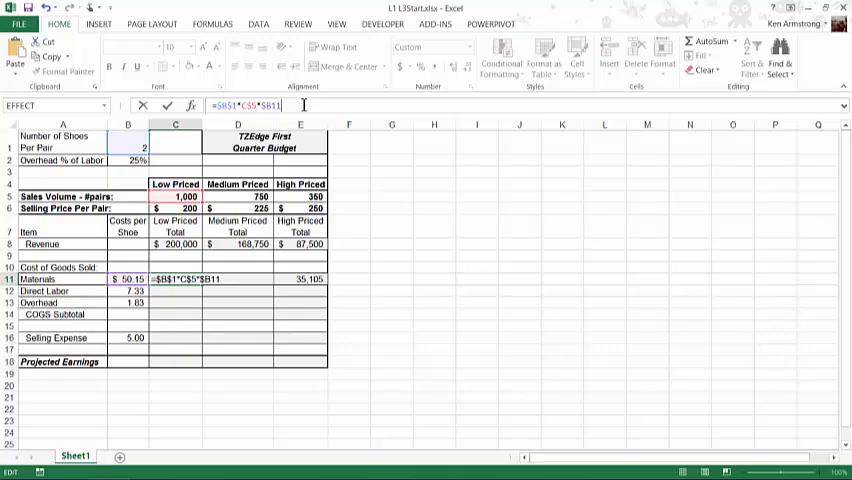
key("Enter")
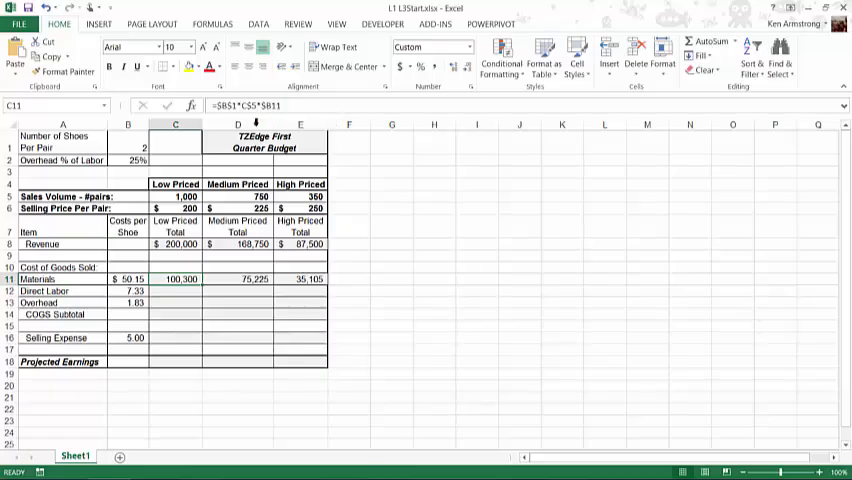
mouse_move(204, 288)
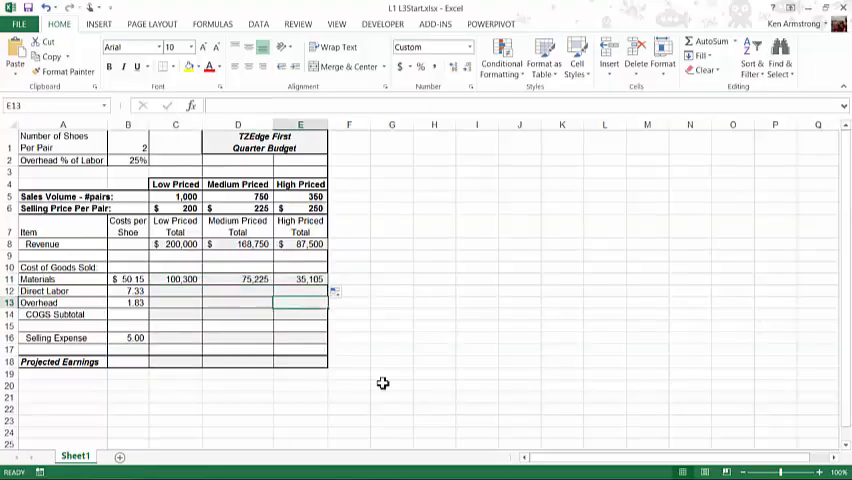
left_click(180, 278)
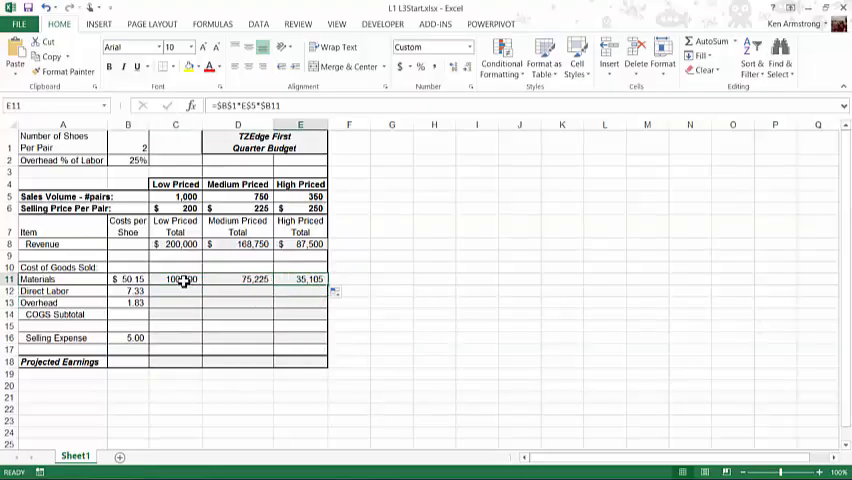
Step: Fill the materials formula down, giving Low Priced Direct Labor 14,660 and Overhead 3,665
left_click_drag(181, 278, 308, 278)
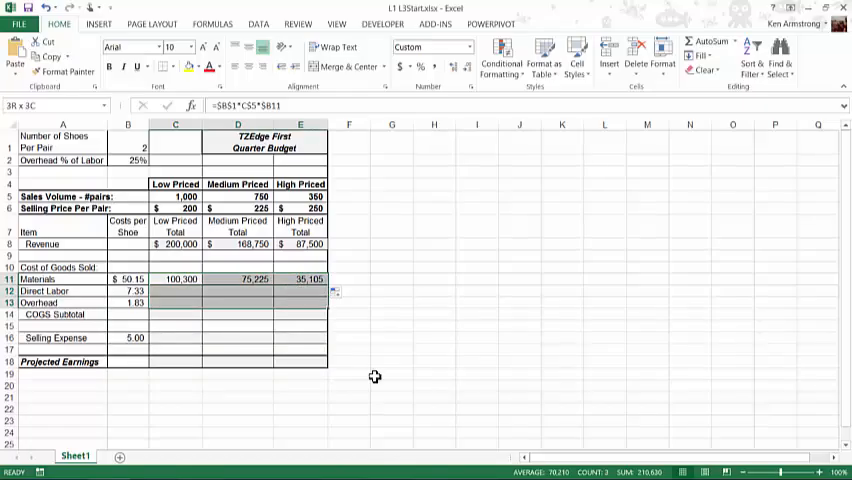
left_click(123, 278)
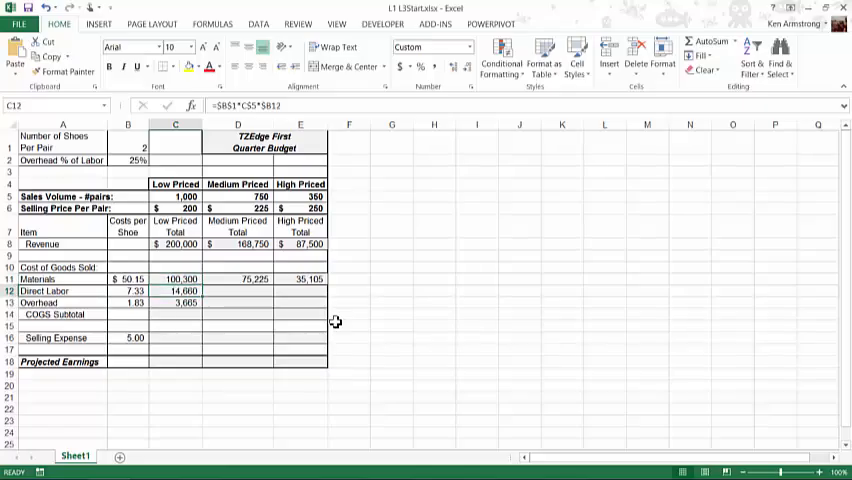
left_click(175, 278)
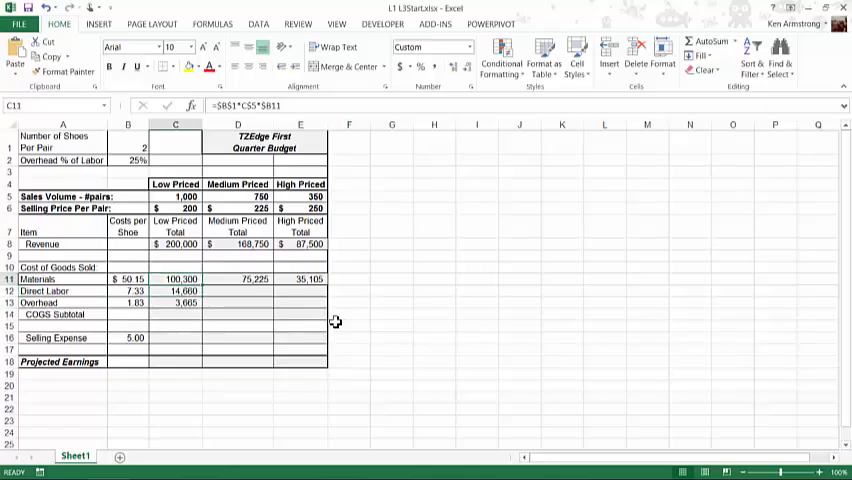
Step: Delete the copied cost totals, keeping only the 100,300 materials value in C11
left_click_drag(175, 278, 175, 302)
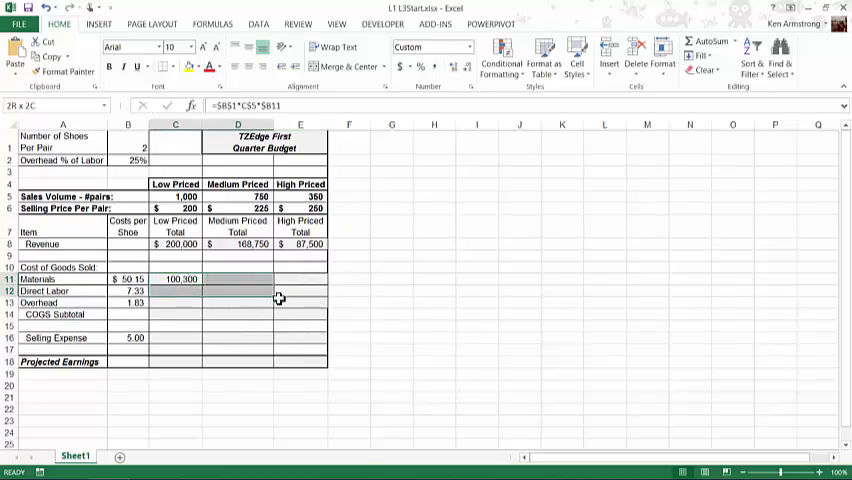
Step: Fill the C11 formula through C11:E13, e.g. Medium Priced 75,225, 10,995 and 2,749
left_click(190, 278)
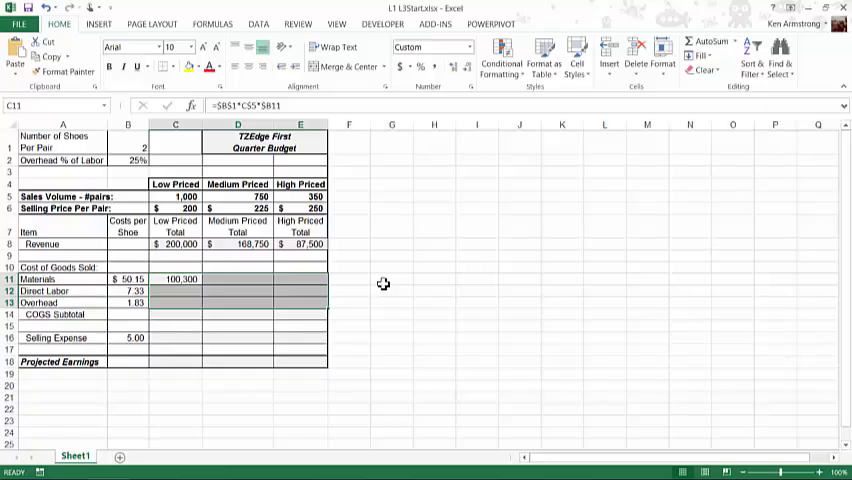
left_click_drag(175, 278, 300, 278)
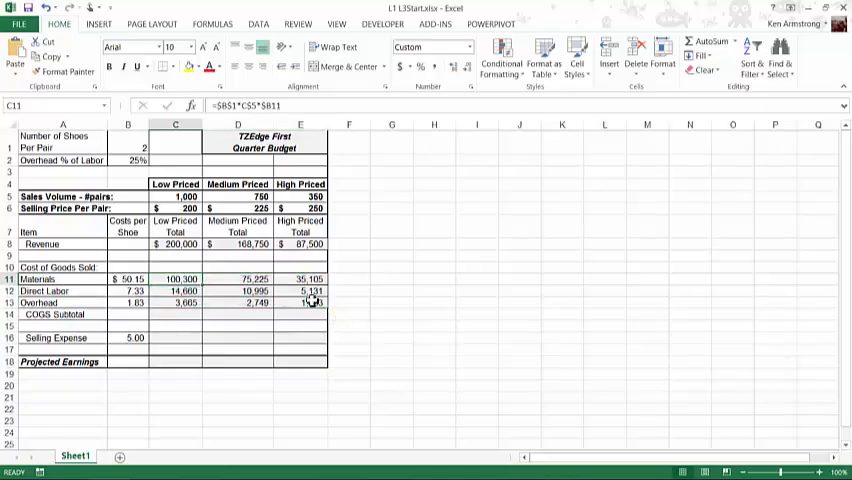
left_click(242, 124)
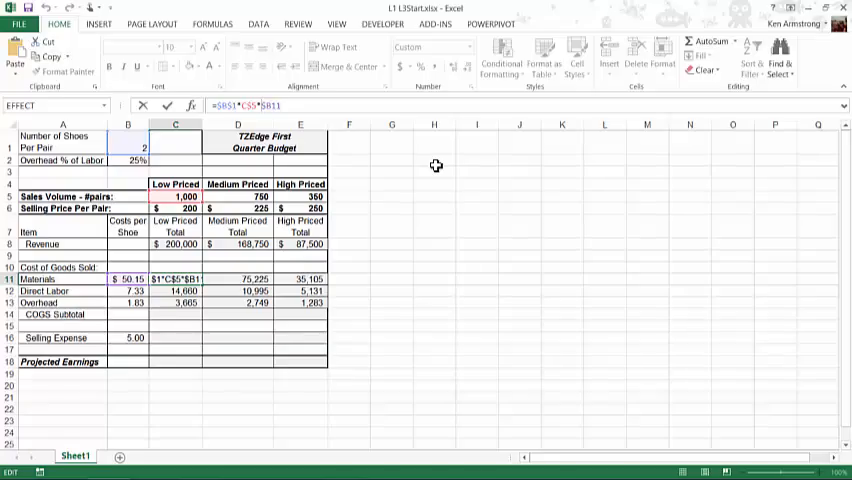
key("Enter")
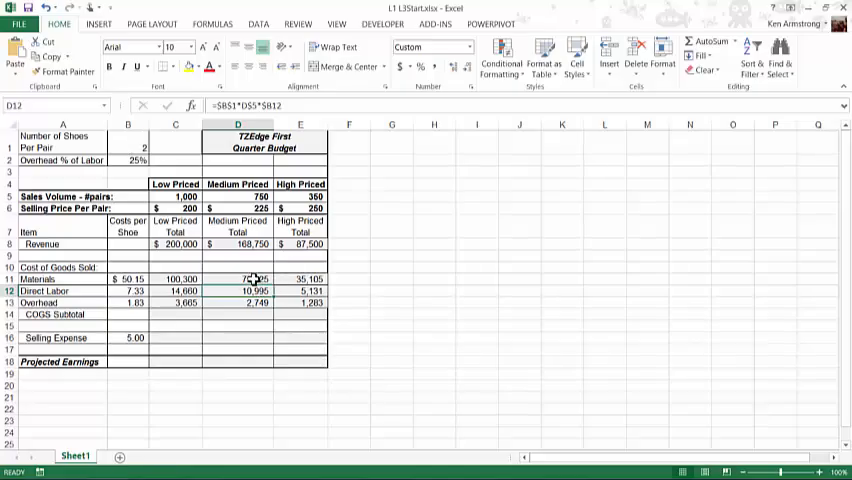
left_click(245, 302)
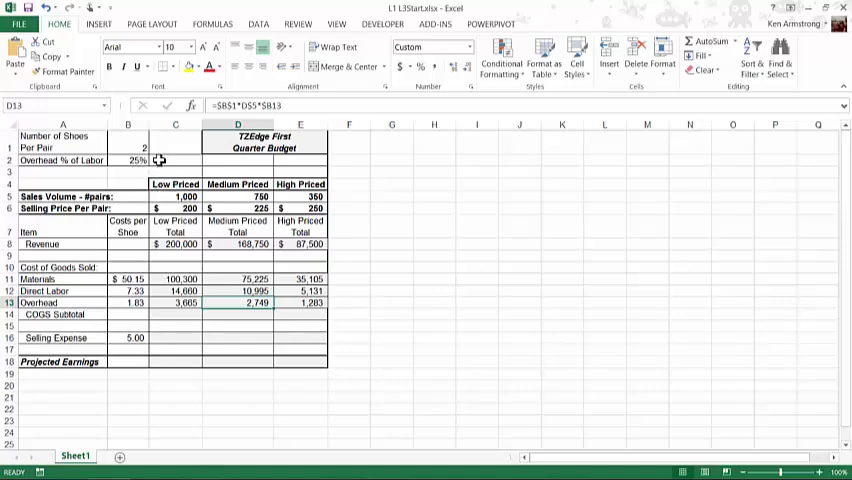
left_click(127, 147)
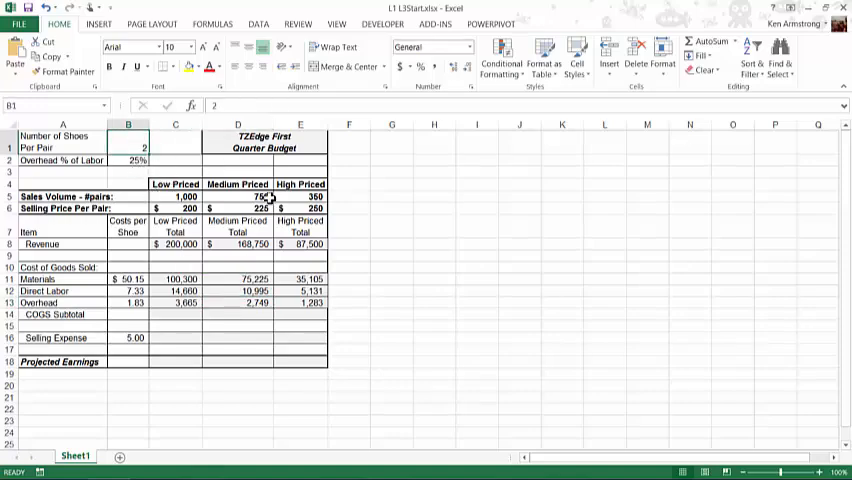
left_click(175, 278)
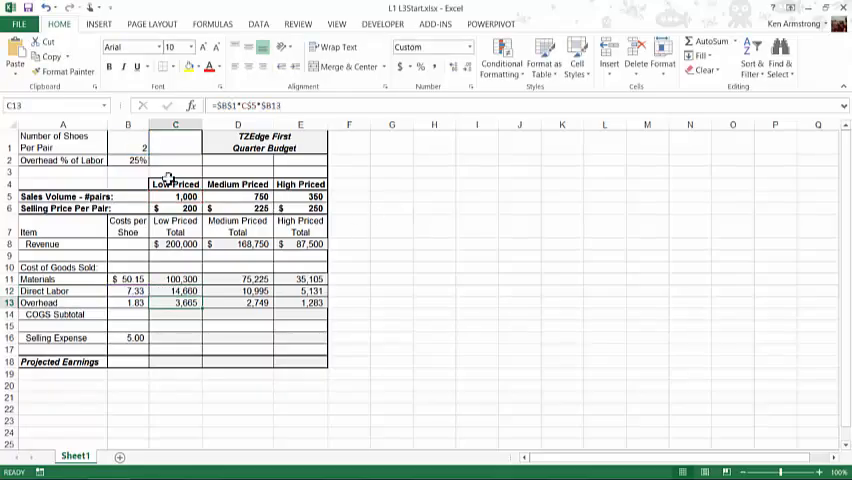
left_click(128, 135)
type("ShoesPerPair")
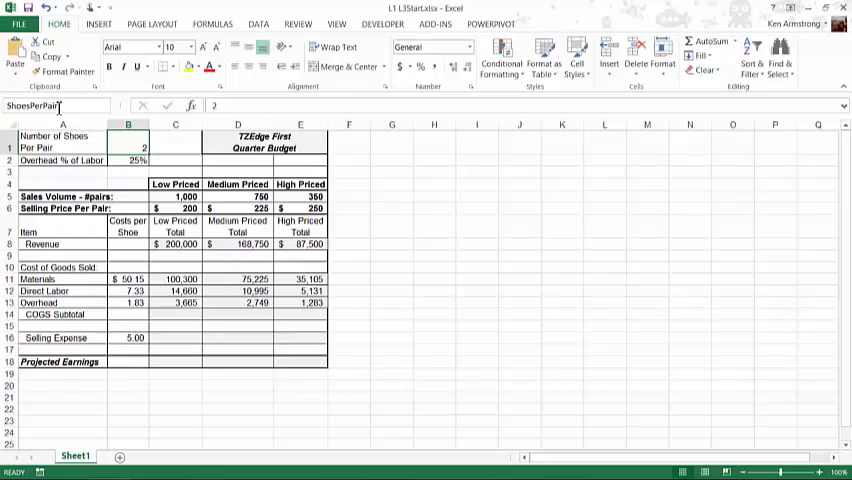
Step: Select an empty cell outside the table to start a formula testing the new name
left_click(131, 124)
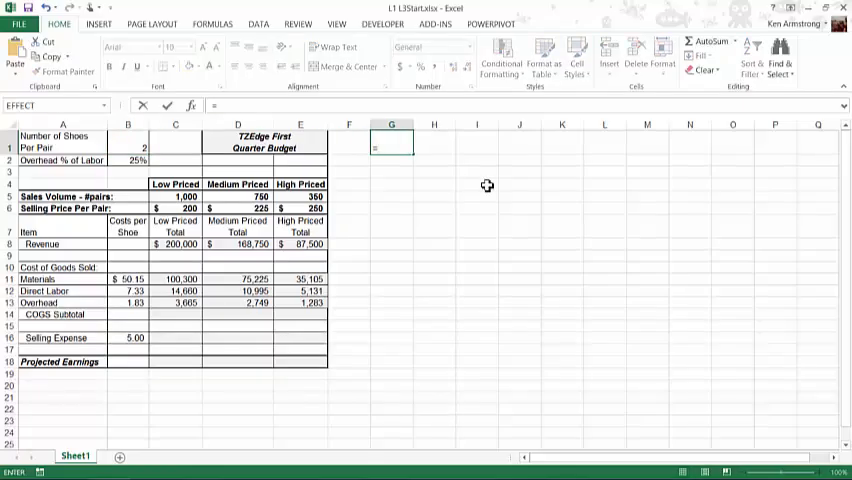
type("=sh")
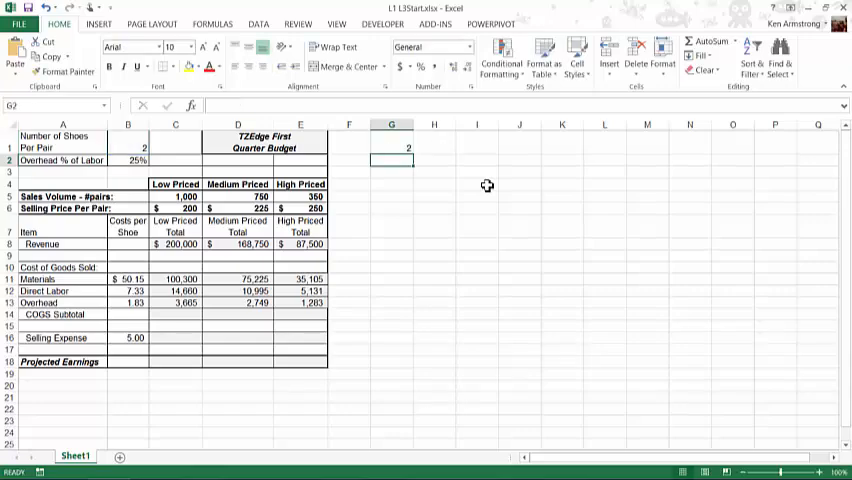
left_click(391, 147)
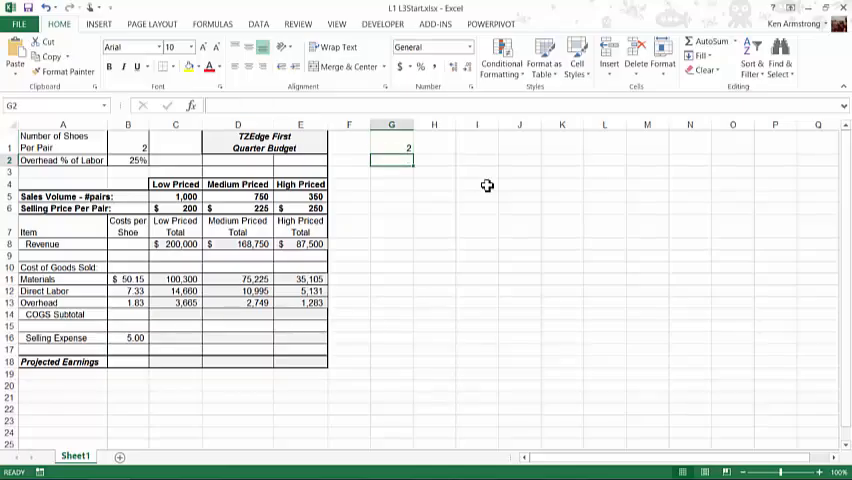
left_click(390, 147)
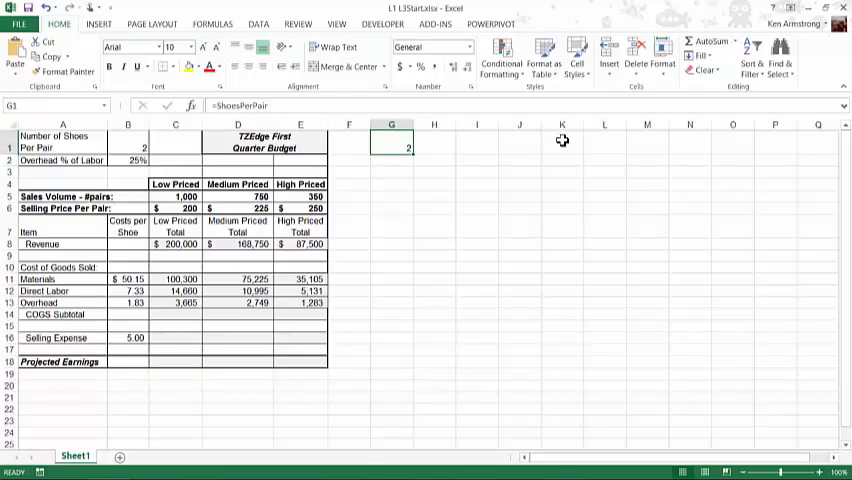
key("Delete")
type("=C$5*$B11")
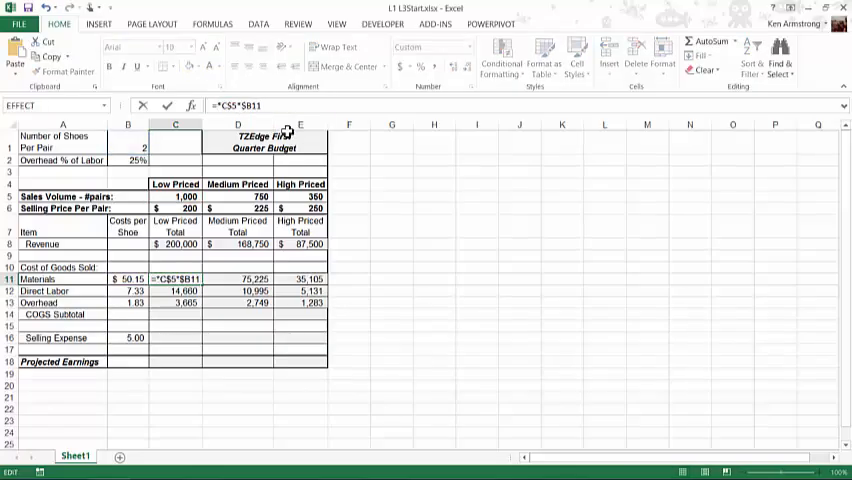
Step: Change C11 to =ShoesPerPair*C$5*$B11 and copy it across and down through E13
type("shoe")
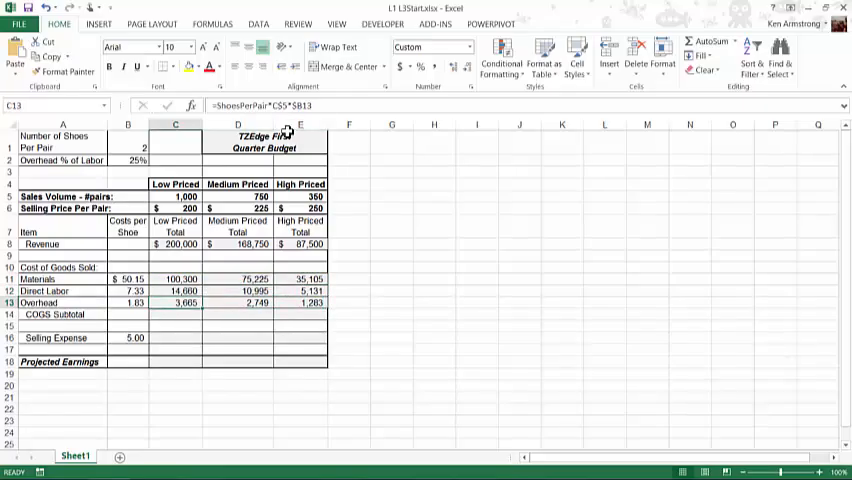
left_click(175, 279)
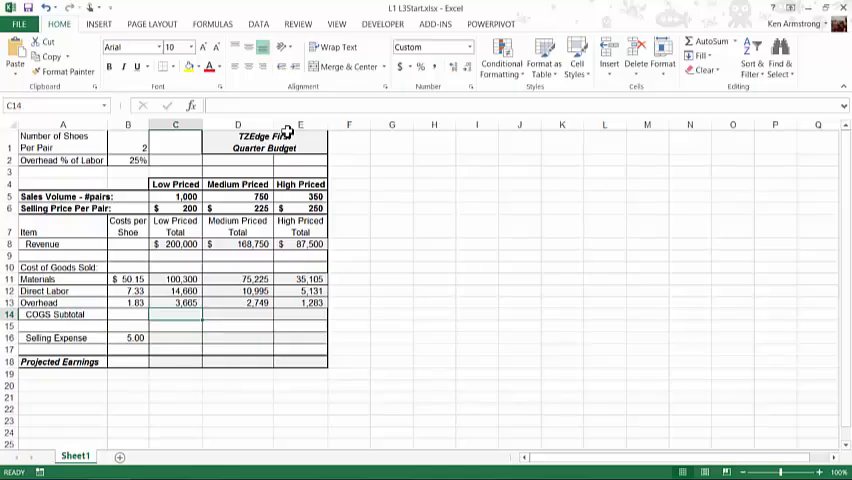
Step: Enter =SUM(C11:C13) in C14 and fill it right to E14
type("=sum")
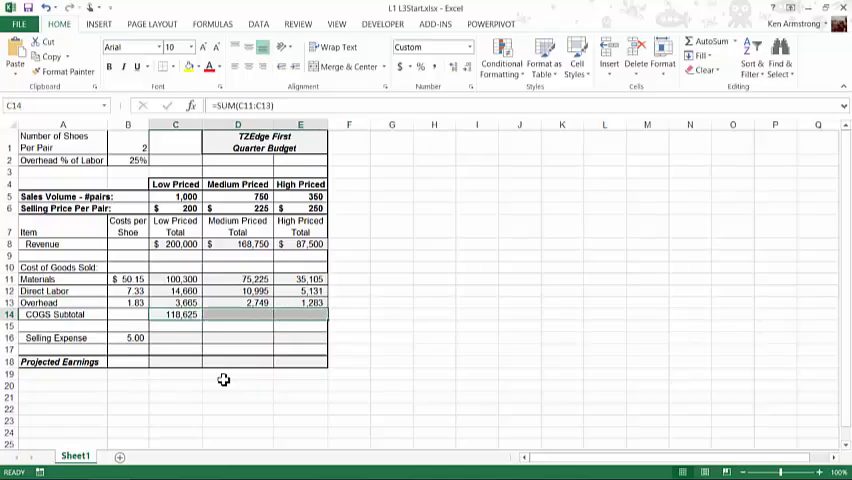
mouse_move(307, 155)
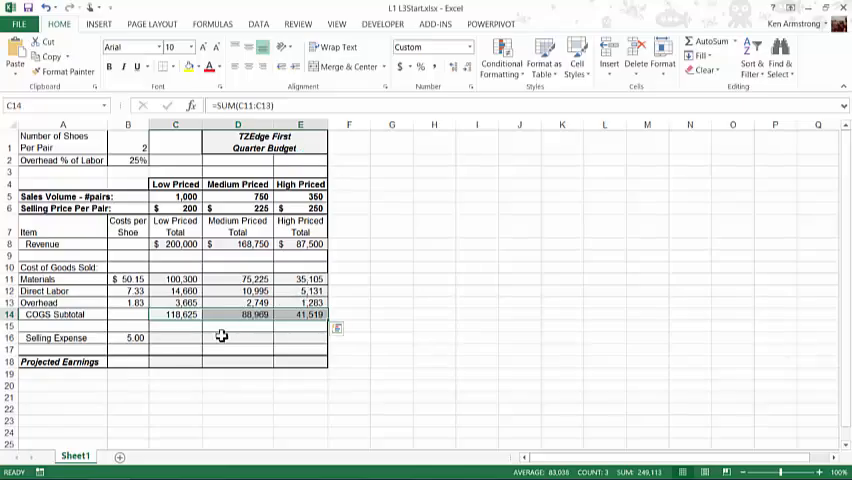
Step: Paste the C11 cost formula into C16:E16 as =ShoesPerPair*C$5*$B16
left_click(175, 337)
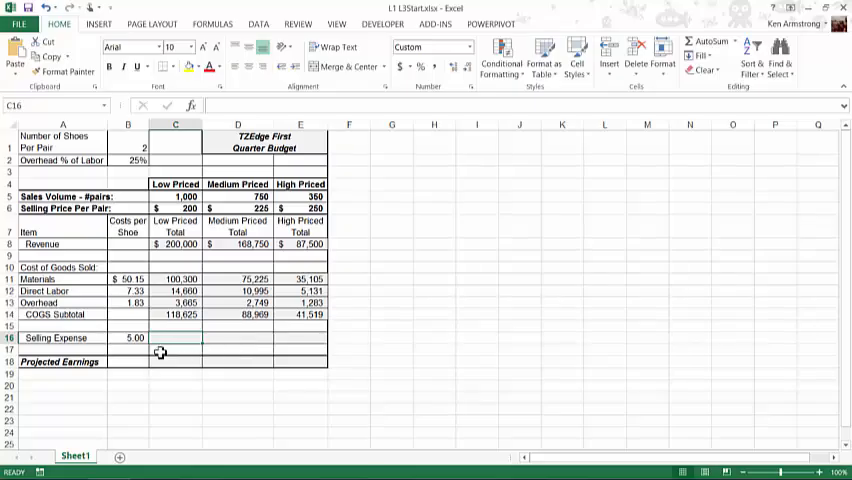
mouse_move(168, 421)
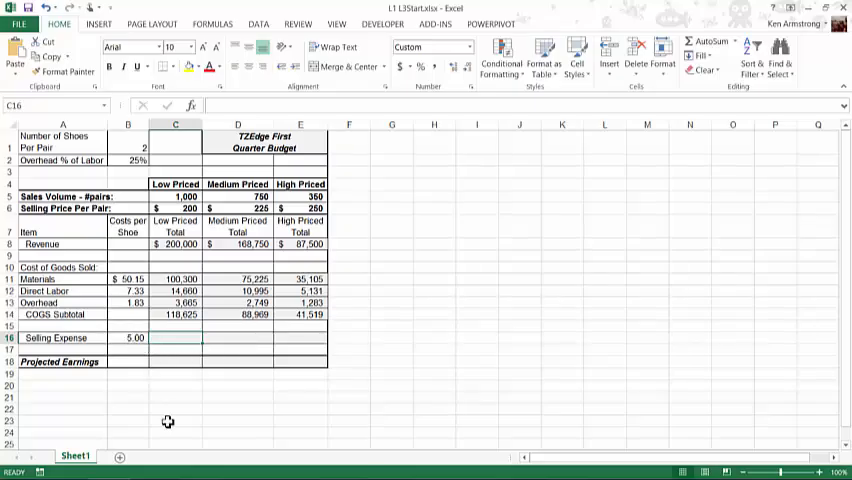
left_click(132, 337)
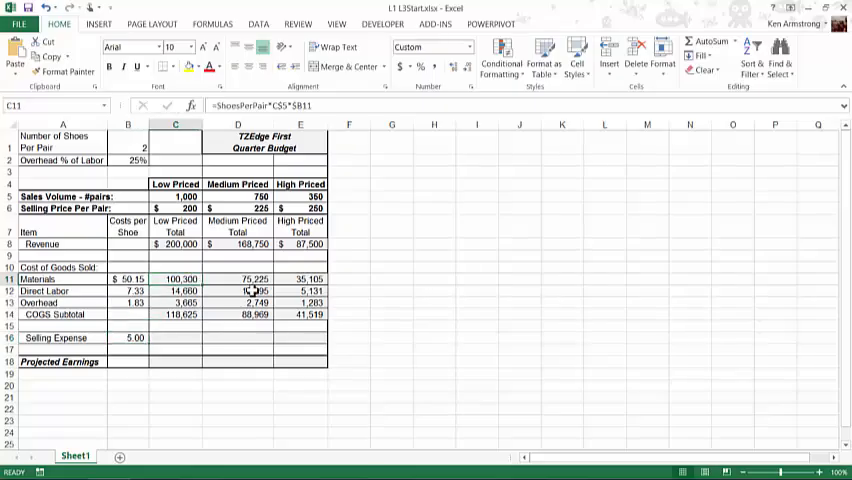
left_click(175, 337)
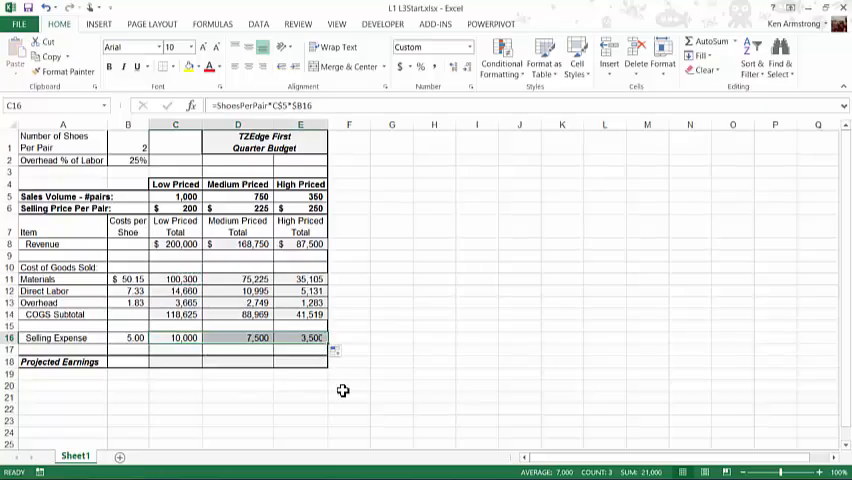
left_click(175, 362)
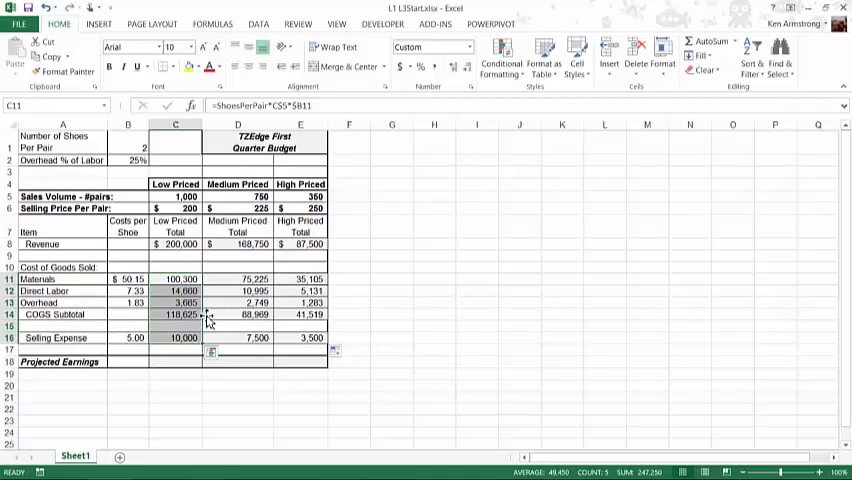
Step: Enter =C8-C14-C16 in C18, fill it to E18, and save the workbook
left_click(175, 362)
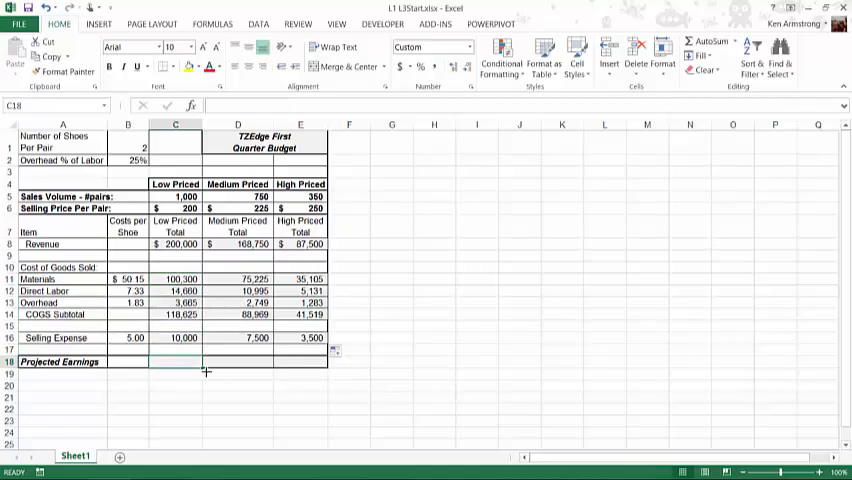
type("=")
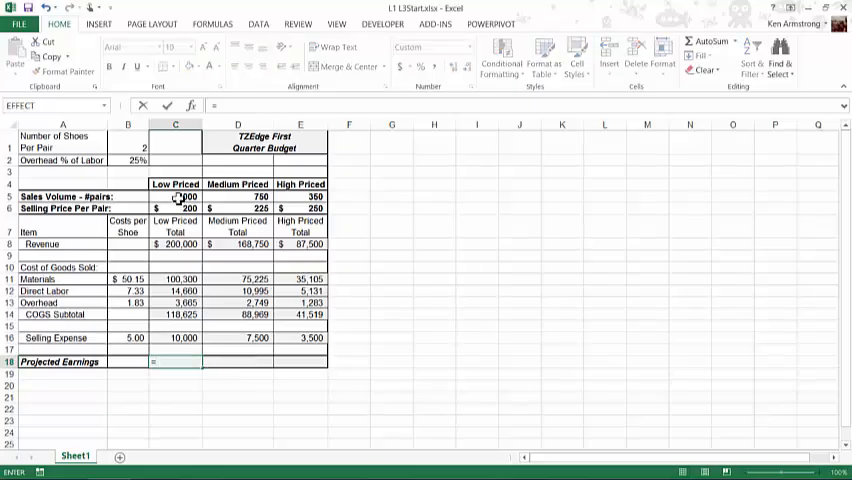
left_click(180, 243)
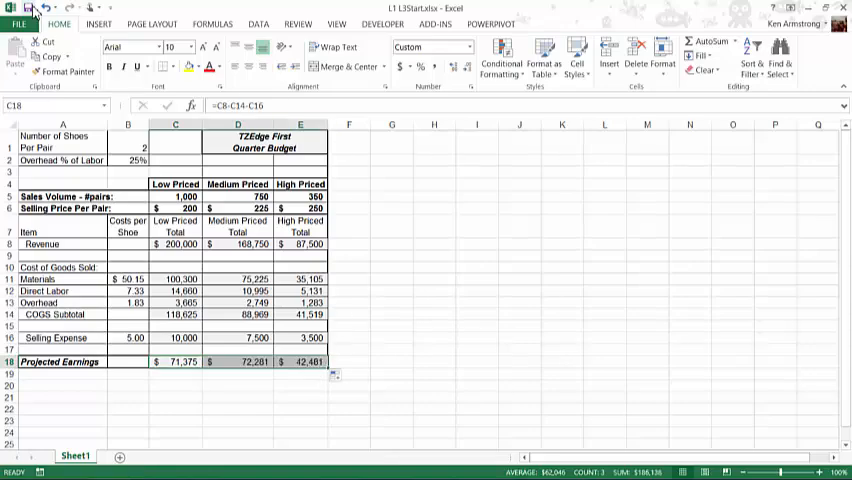
mouse_move(32, 10)
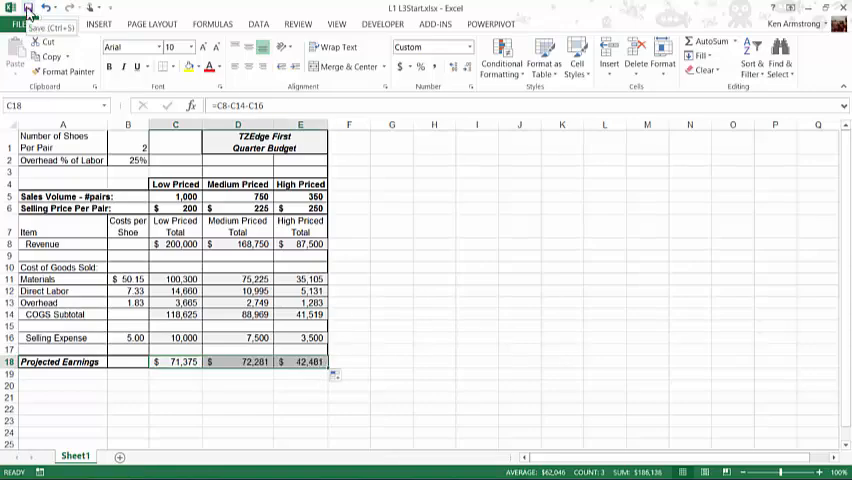
left_click(16, 18)
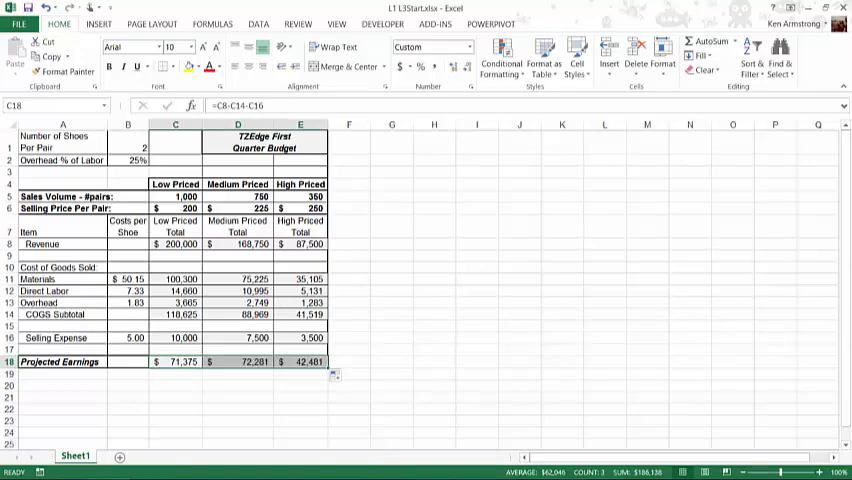